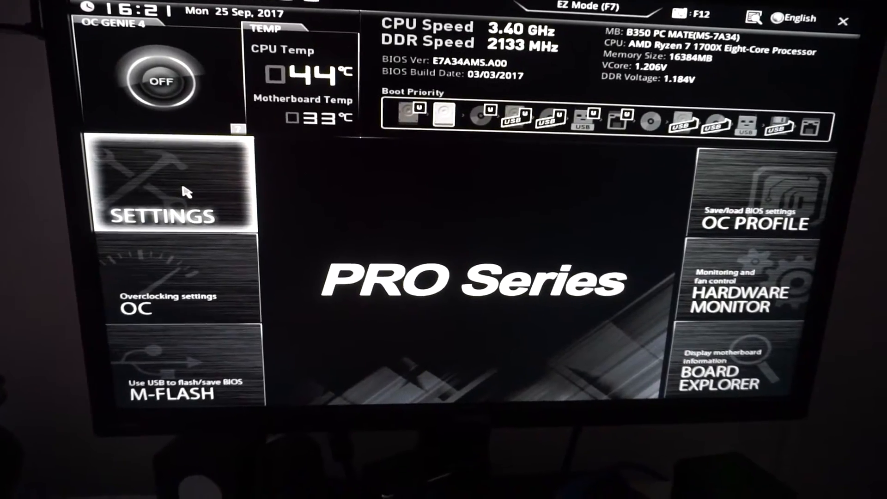
Go to Settings > Boot and open the Boot mode select choices.
left_click(169, 192)
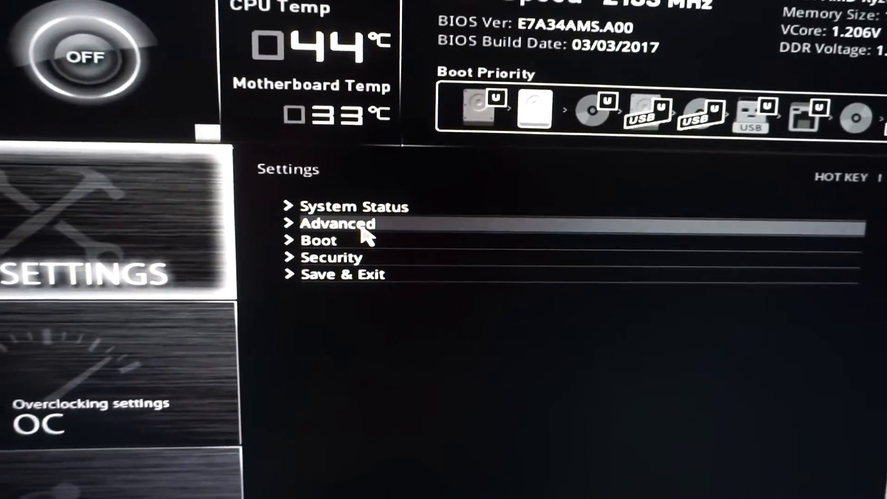
left_click(317, 240)
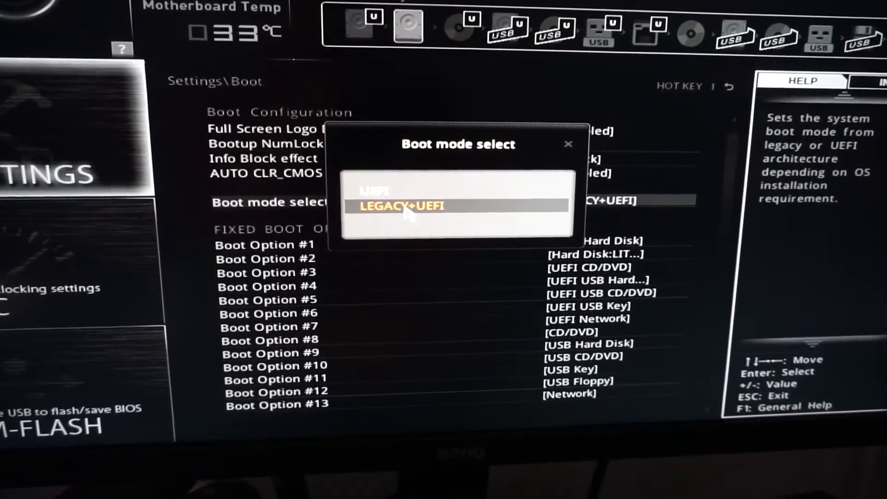
Confirm LEGACY+UEFI as the boot mode.
left_click(399, 205)
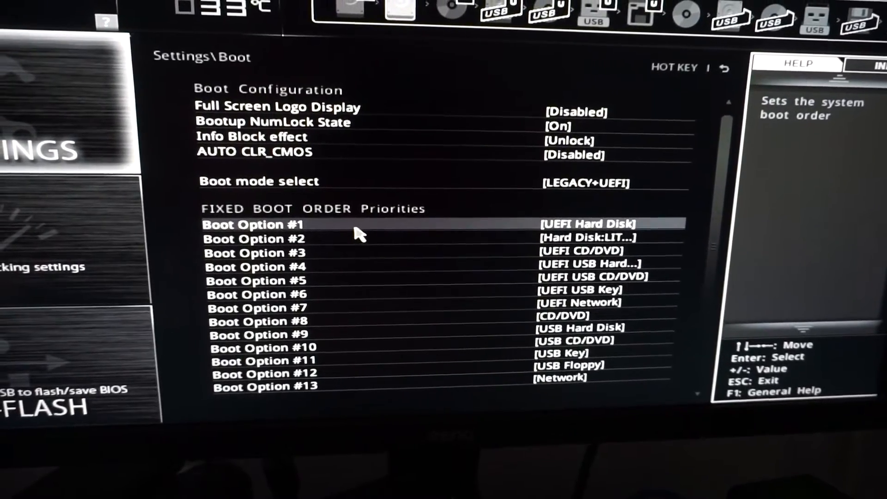
Change Boot Option #1 to the legacy Hard Disk entry.
left_click(252, 224)
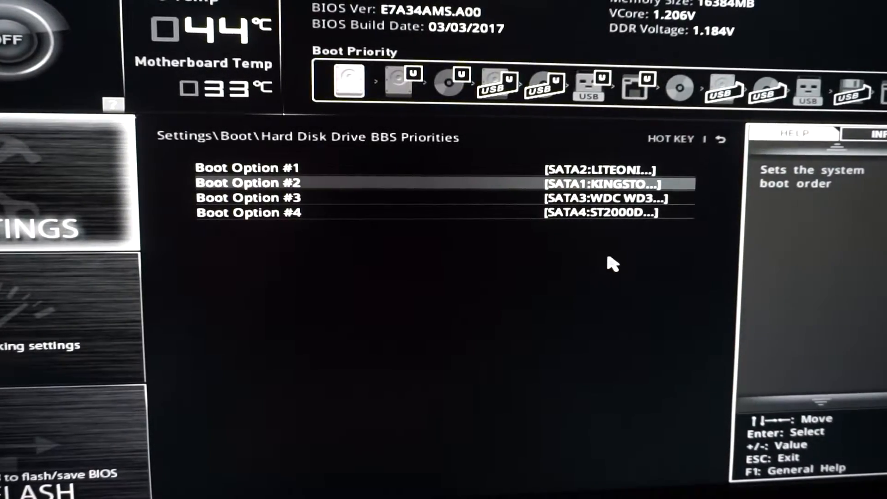
Move SATA1:KINGSTON to the top of the hard disk priorities and return to Boot.
key("up")
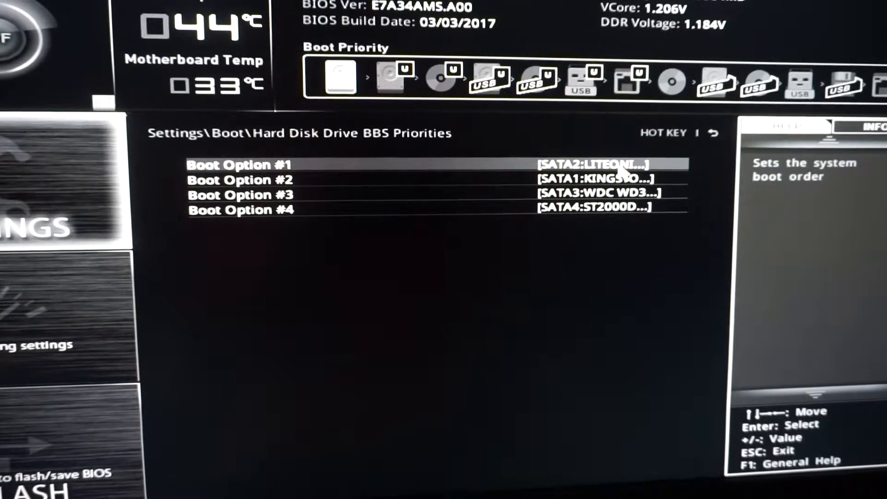
key("Down")
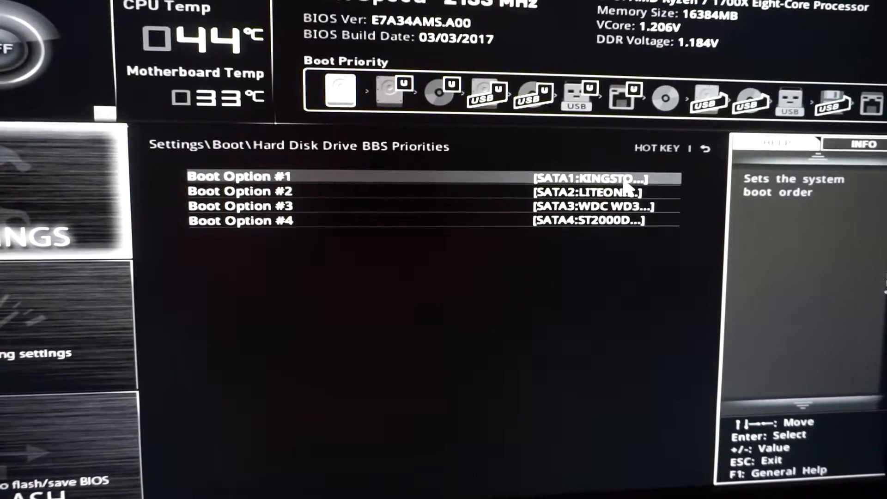
key("Down")
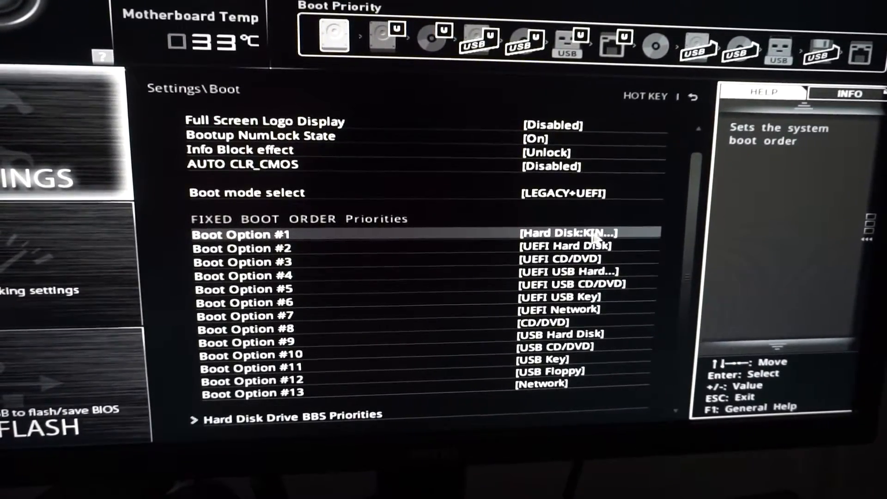
Open the Save & Exit confirmation showing Kingston as Boot Option #1.
left_click(565, 234)
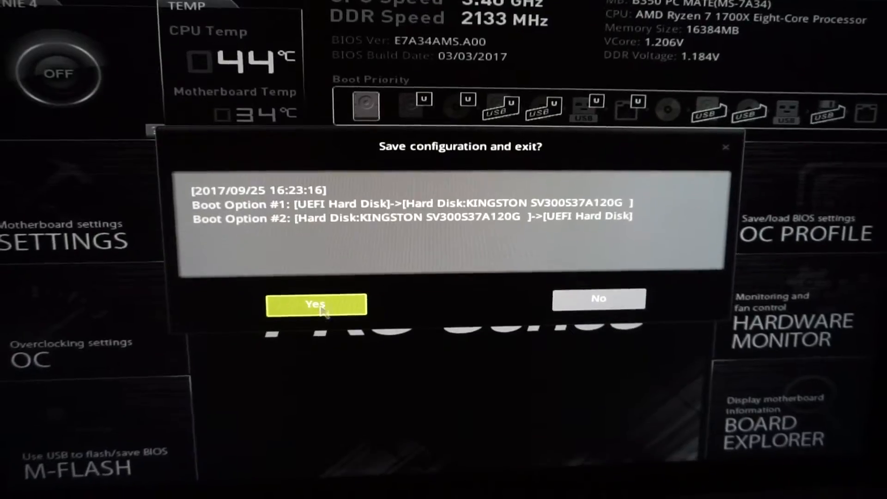
Confirm Yes to save the configuration and restart into the Windows boot manager.
left_click(315, 304)
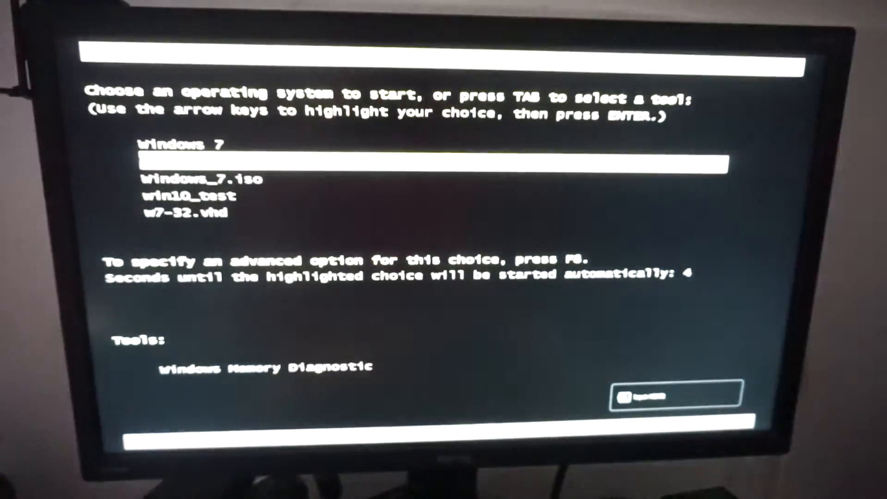